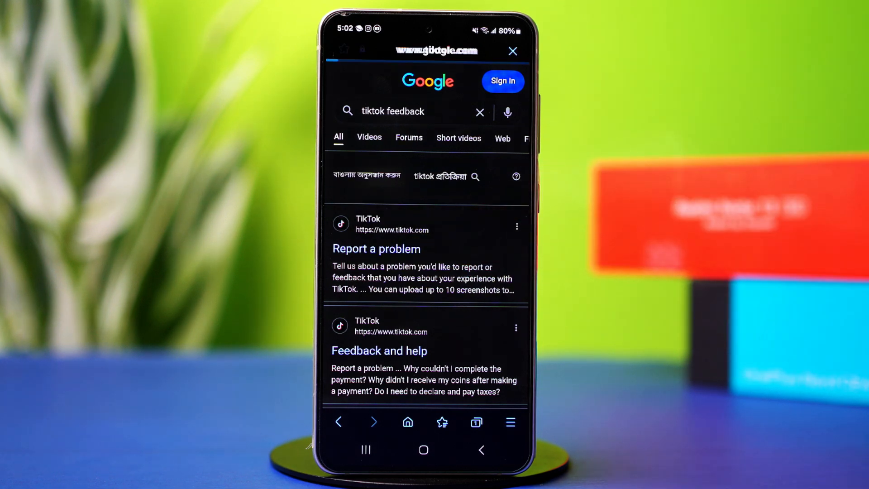
# - Open TikTok's 'Report a problem' page from the Google search results
pyautogui.click(376, 248)
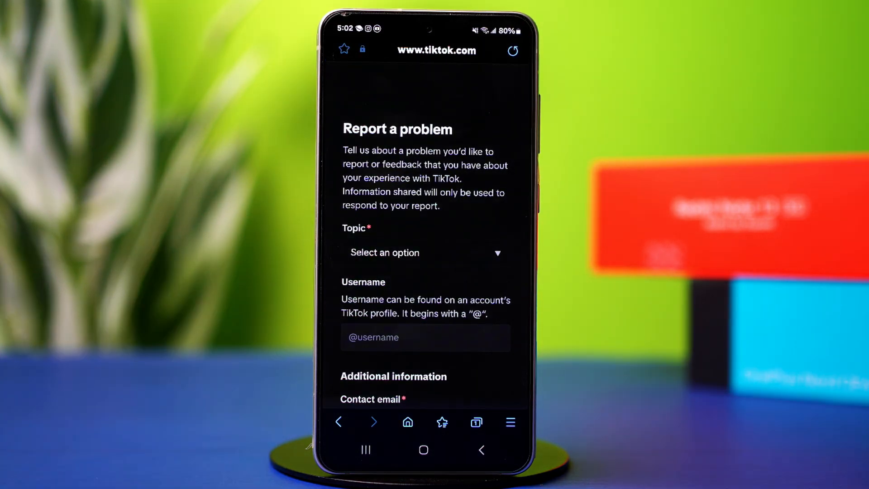
# - Set the report Topic to General account inquiry and open the Category list
pyautogui.click(425, 252)
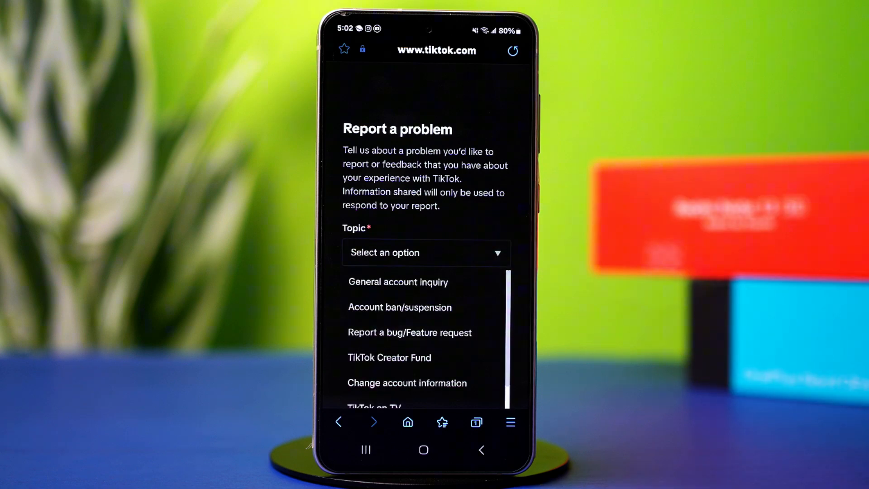
pyautogui.click(398, 282)
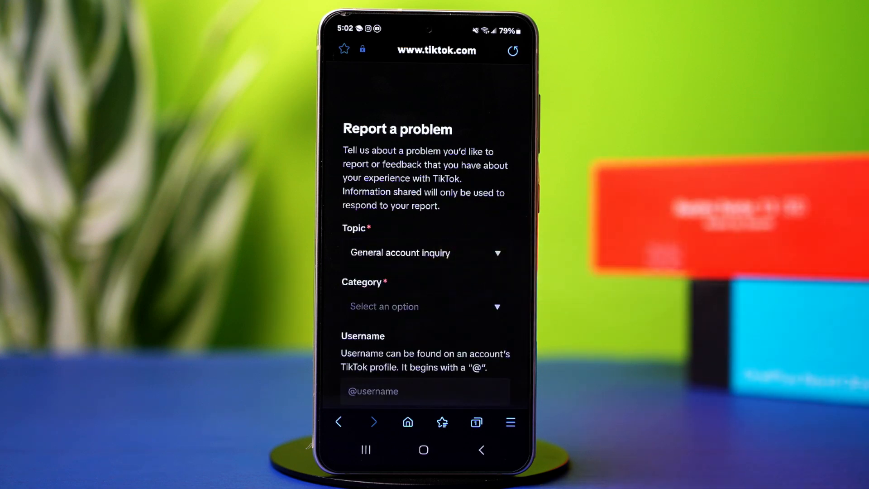
pyautogui.click(424, 307)
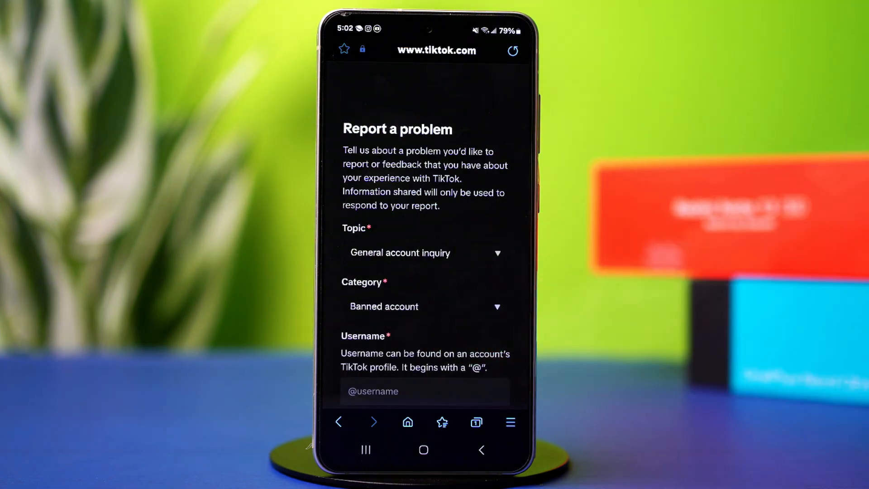
# - Scroll through the form and attach the screenshot images-40.jpeg via Upload
pyautogui.scroll(-3)
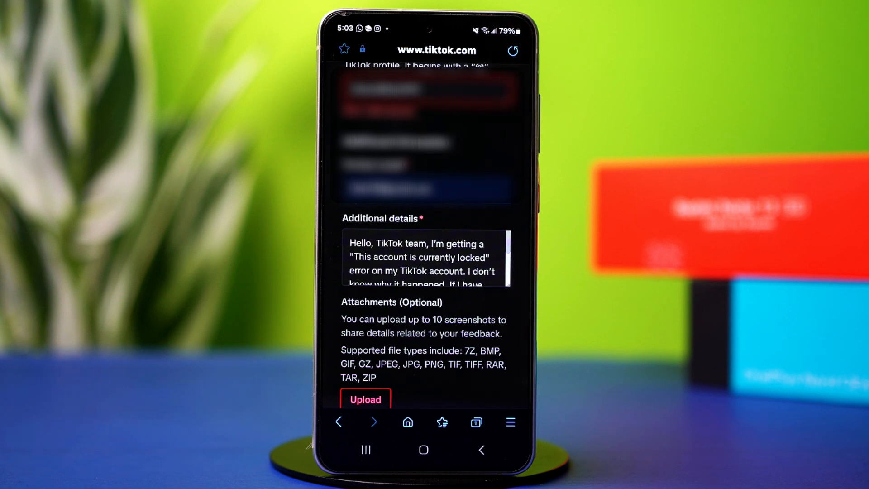
pyautogui.scroll(-3)
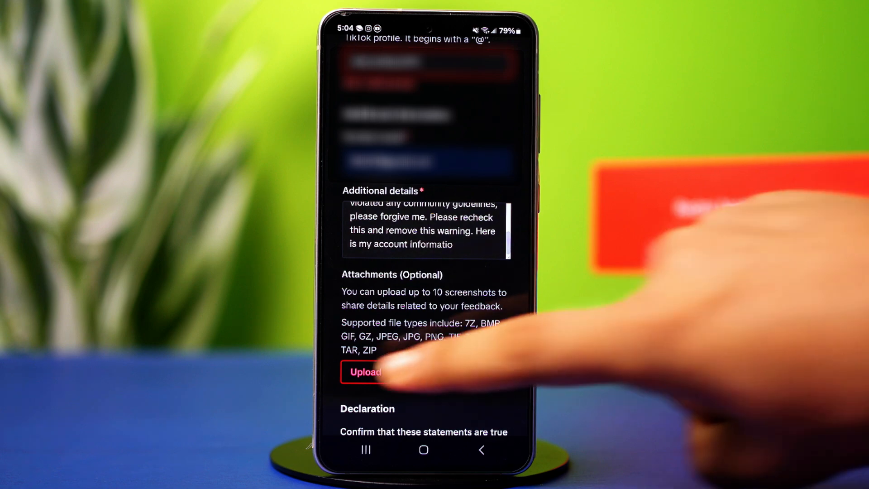
pyautogui.click(365, 372)
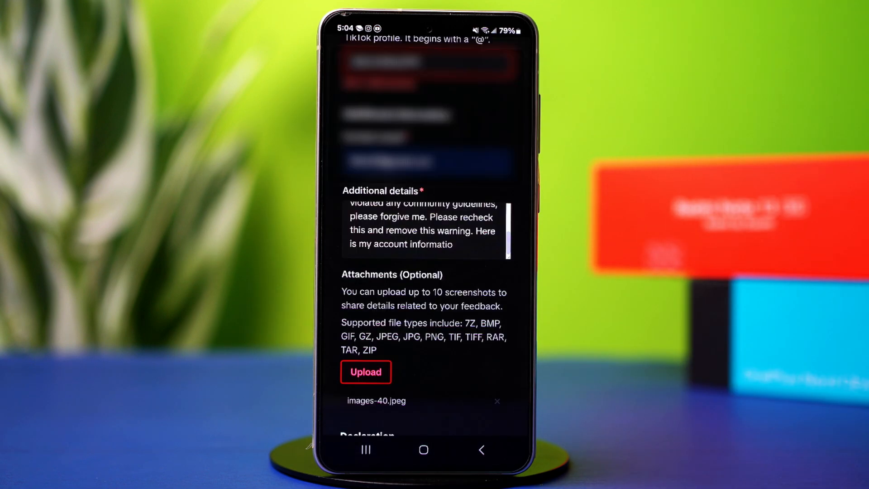
pyautogui.scroll(-3)
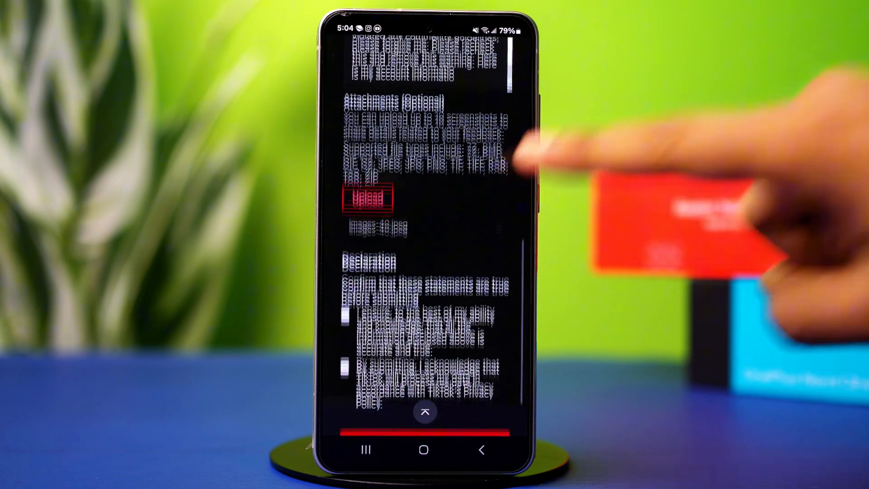
pyautogui.scroll(-3)
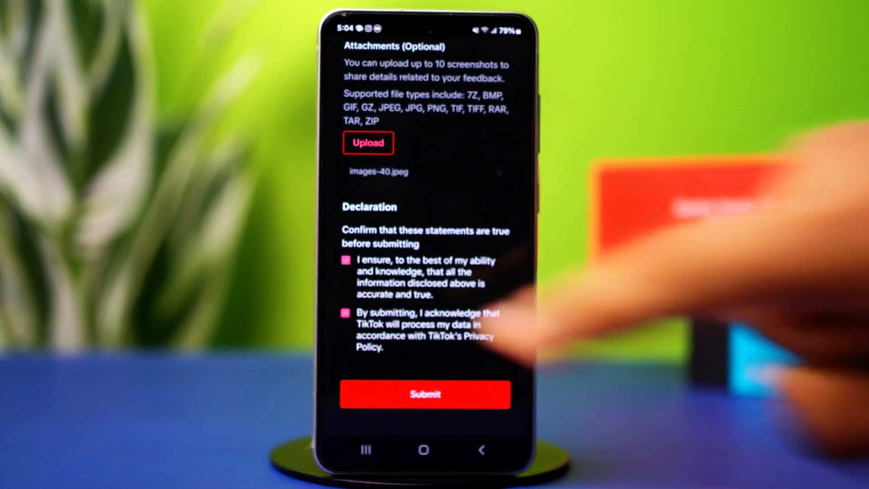